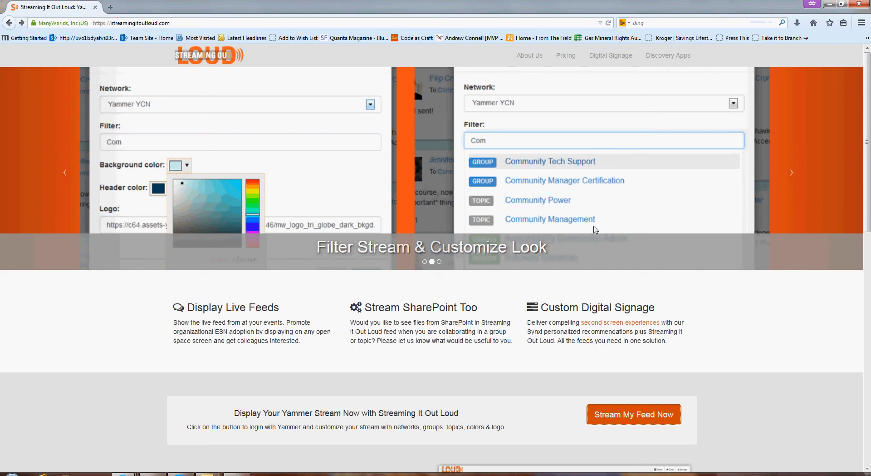
{"action": "mouse_move", "coordinate": [587, 205]}
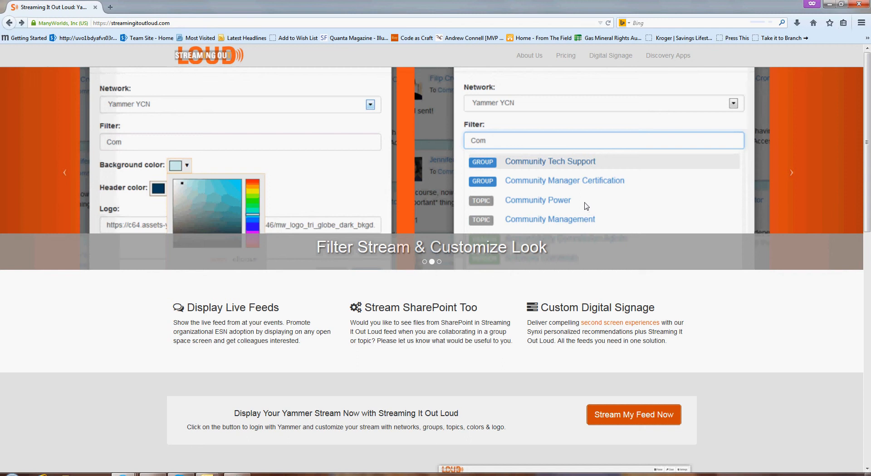
{"action": "mouse_move", "coordinate": [583, 198]}
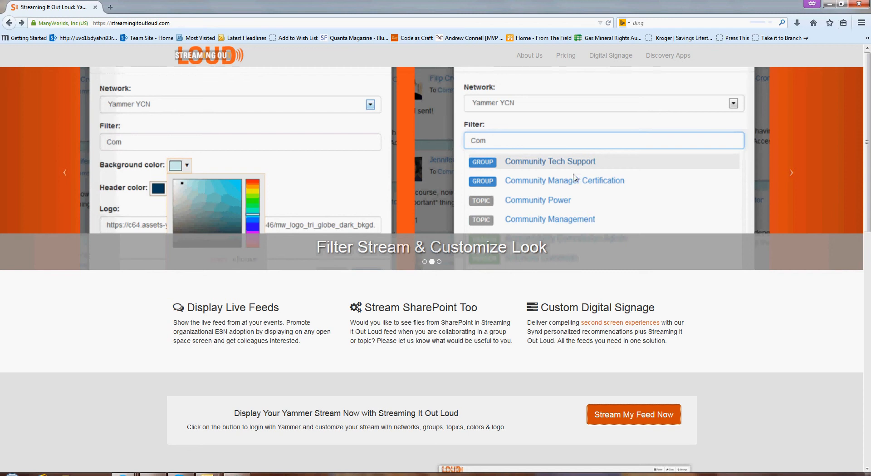
{"action": "mouse_move", "coordinate": [584, 251]}
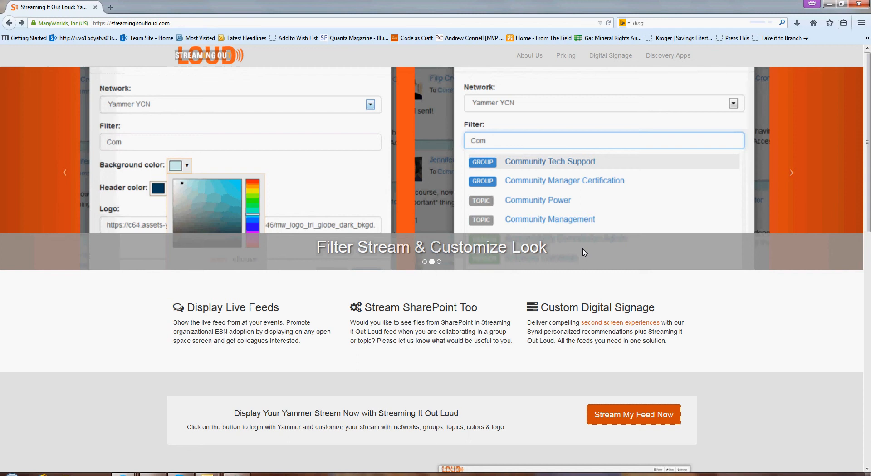
{"action": "mouse_move", "coordinate": [615, 405]}
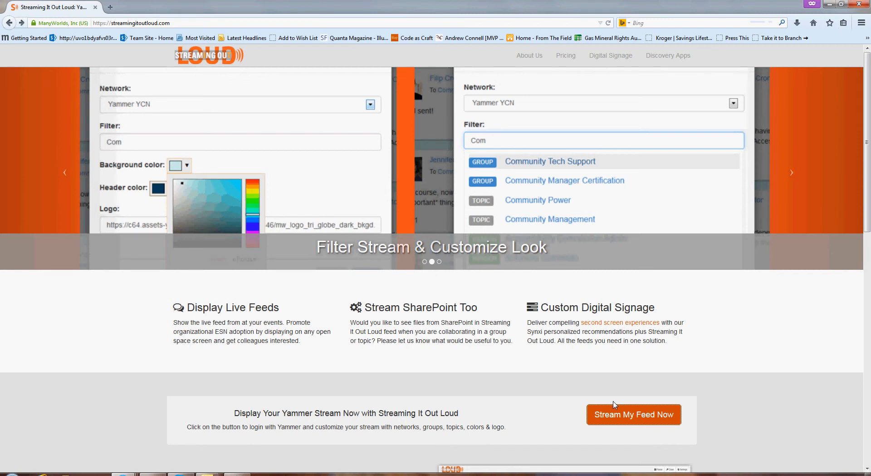
Start Stream My Feed Now and log in to Yammer with the saved email account.
{"action": "left_click", "coordinate": [634, 414]}
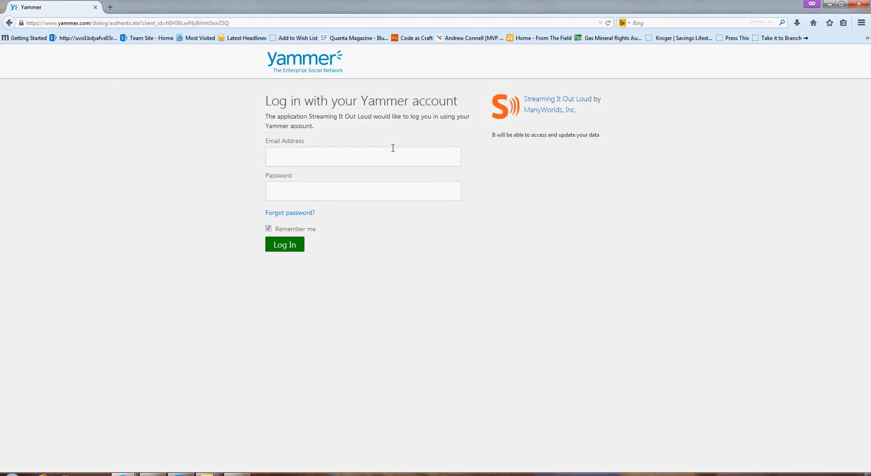
{"action": "type", "text": "n"}
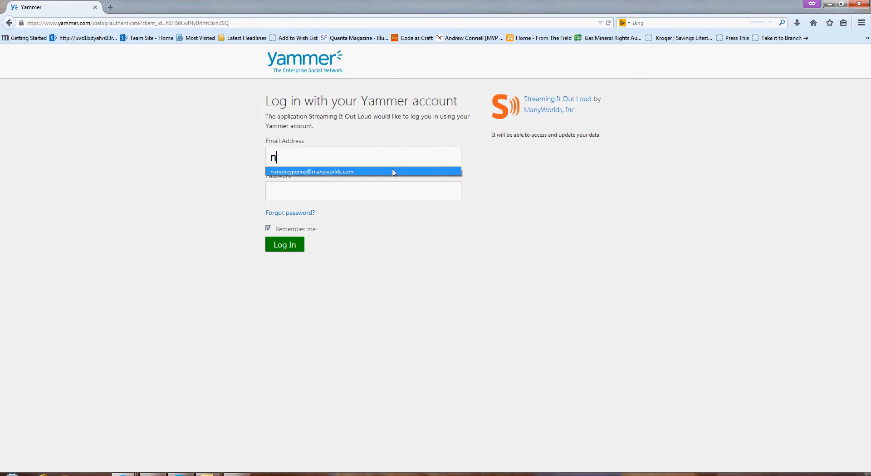
{"action": "left_click", "coordinate": [285, 244]}
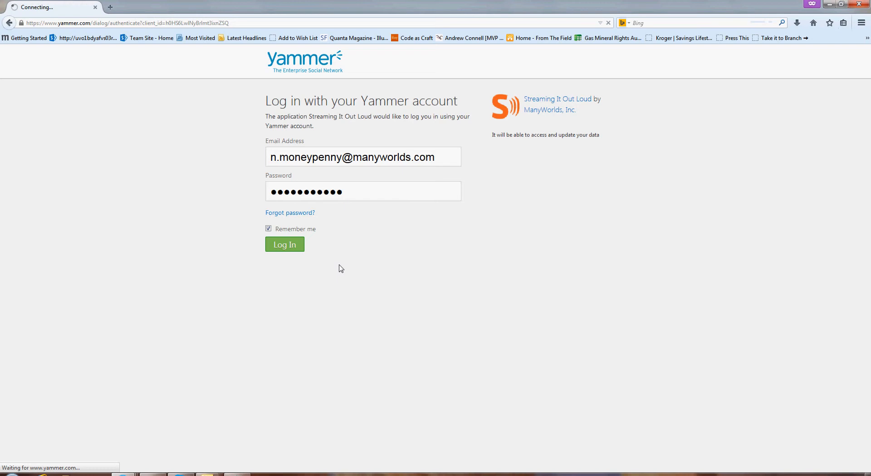
{"action": "left_click", "coordinate": [285, 245]}
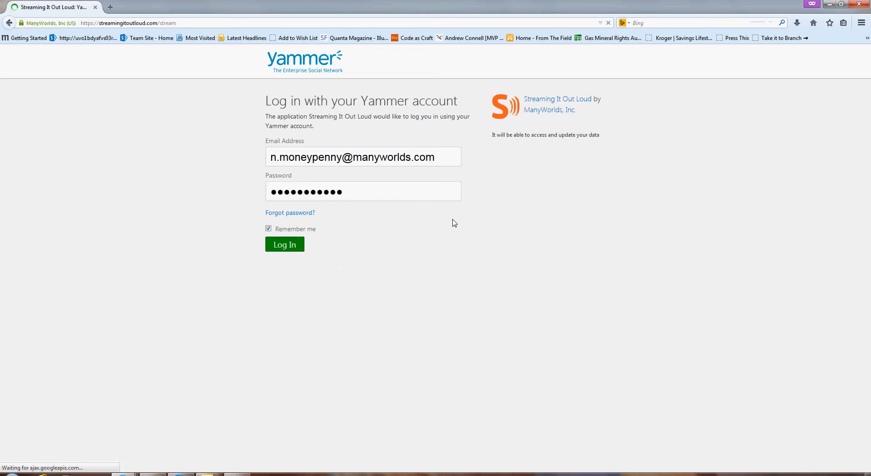
Clear the loaded messages from the stream board and bring up the Settings dialog.
{"action": "left_click", "coordinate": [285, 244]}
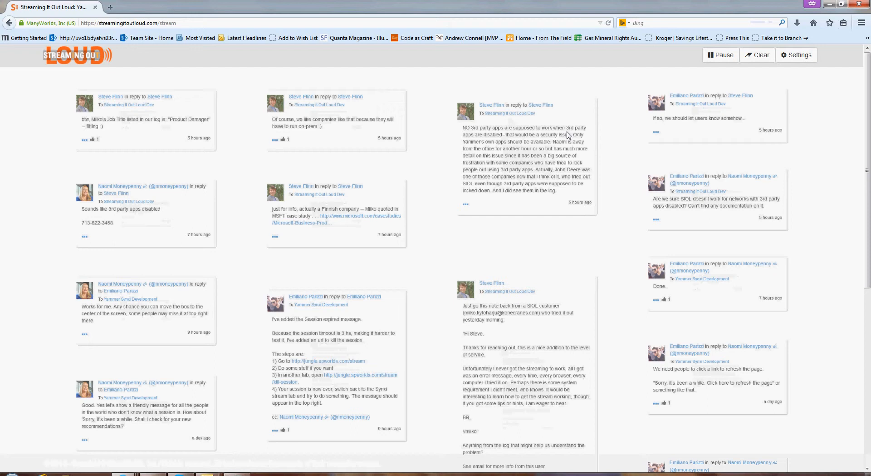
{"action": "left_click", "coordinate": [757, 54]}
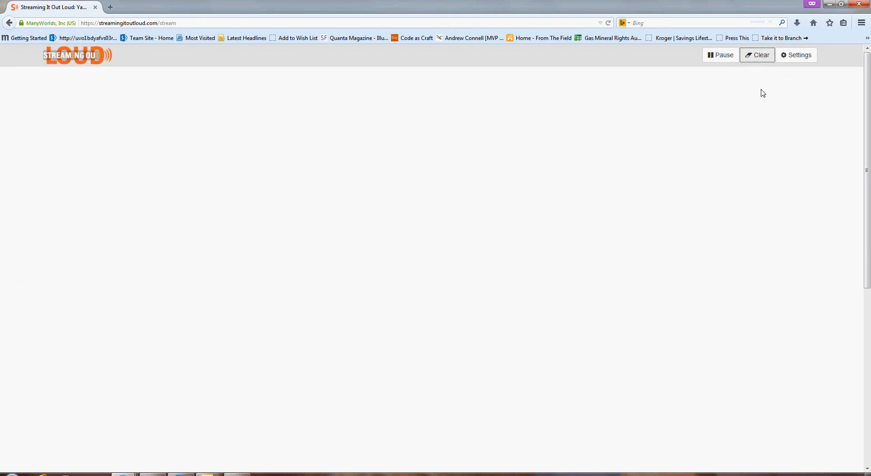
{"action": "mouse_move", "coordinate": [717, 123]}
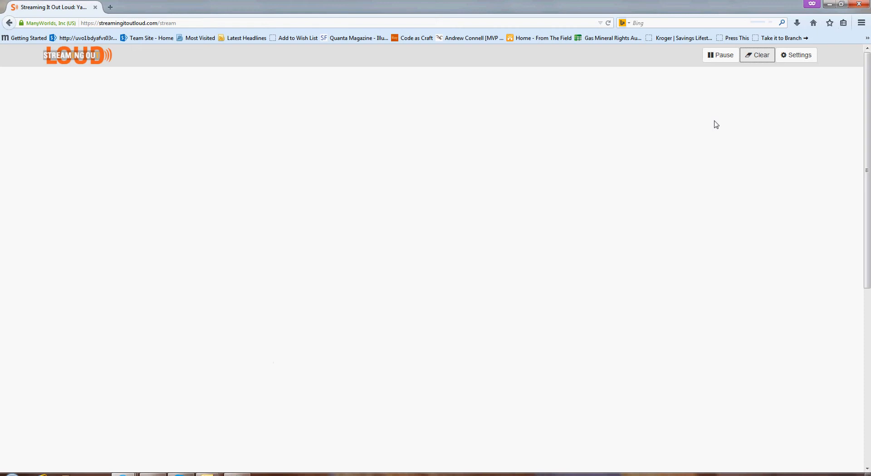
{"action": "left_click", "coordinate": [797, 54]}
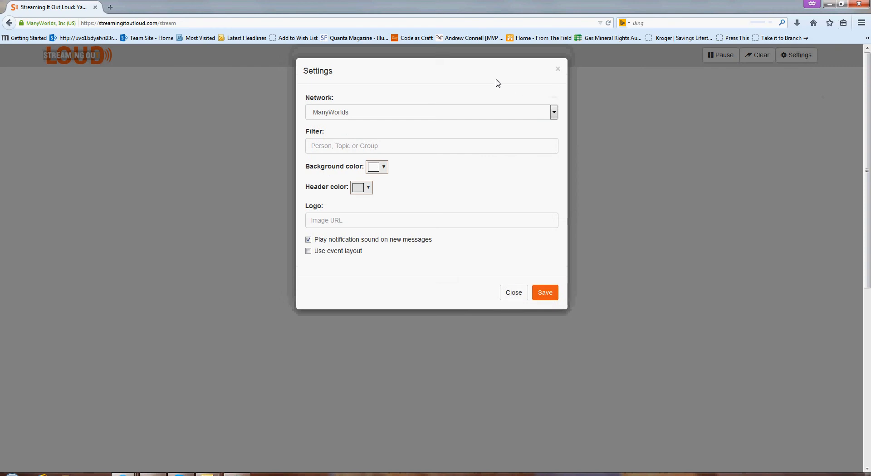
Select Office 365 Technical as the network and save so its messages fill the board.
{"action": "left_click", "coordinate": [554, 111]}
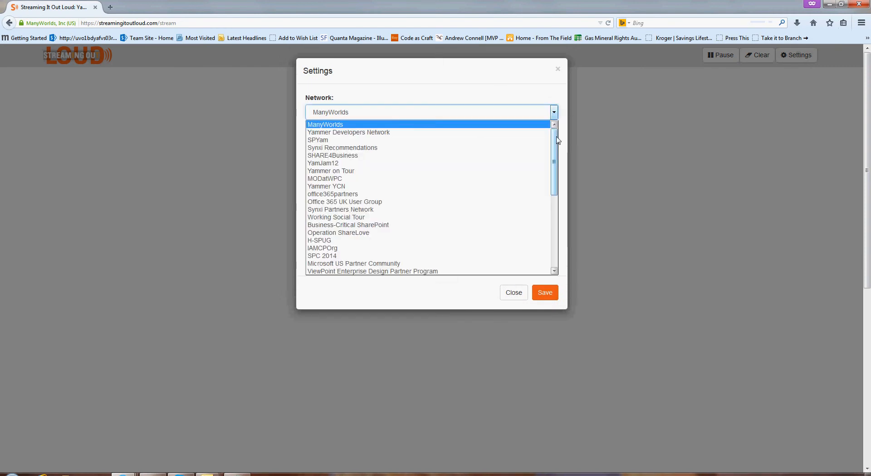
{"action": "scroll", "scroll_direction": "down", "scroll_amount": 3}
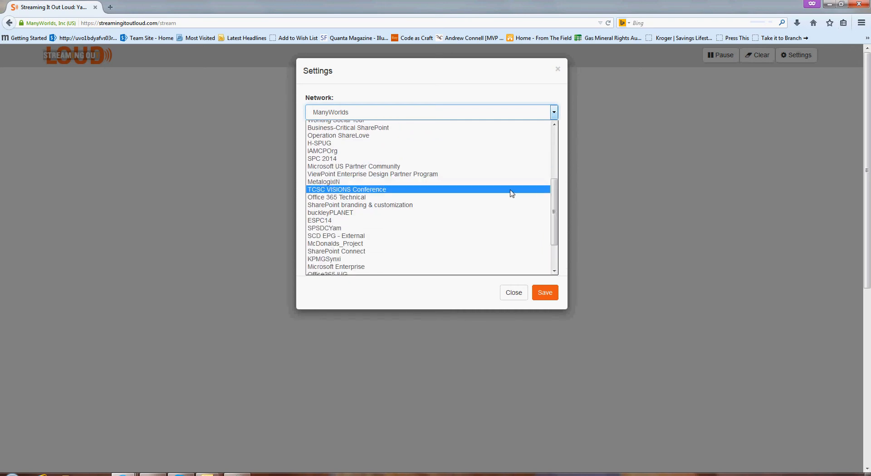
{"action": "left_click", "coordinate": [336, 197]}
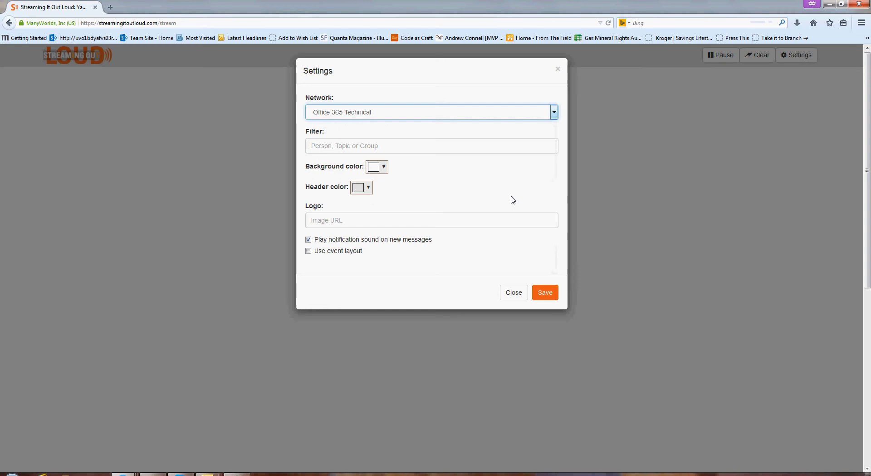
{"action": "mouse_move", "coordinate": [450, 231]}
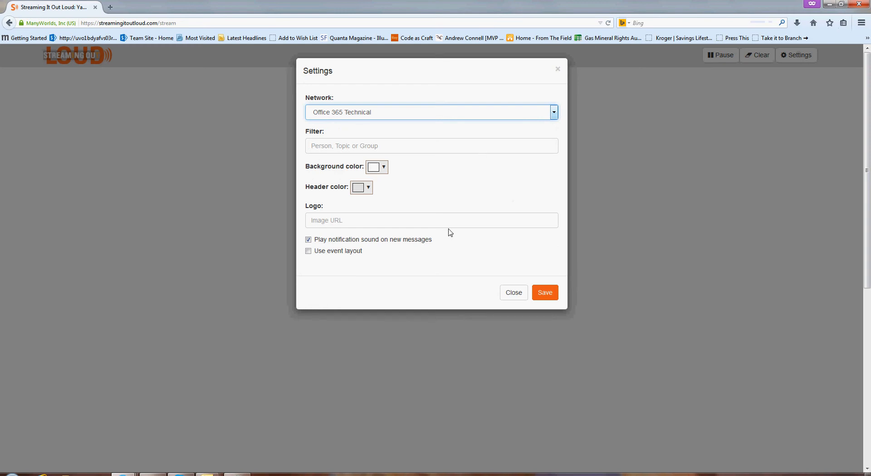
{"action": "mouse_move", "coordinate": [445, 209]}
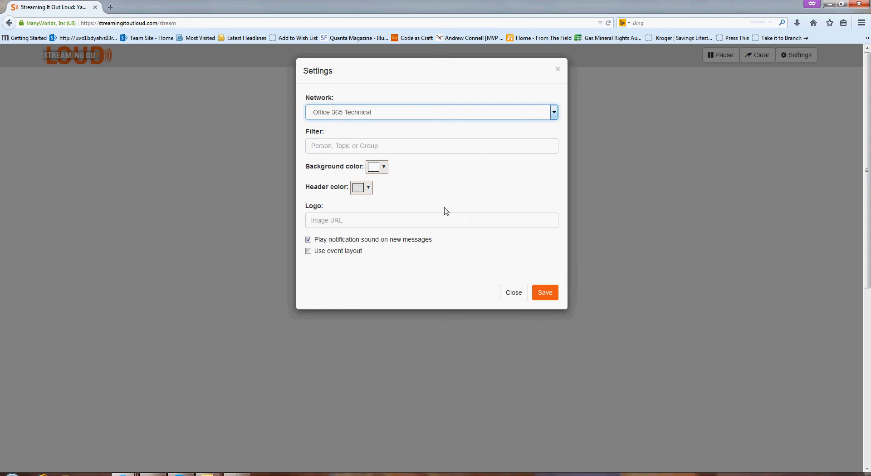
{"action": "left_click", "coordinate": [514, 292]}
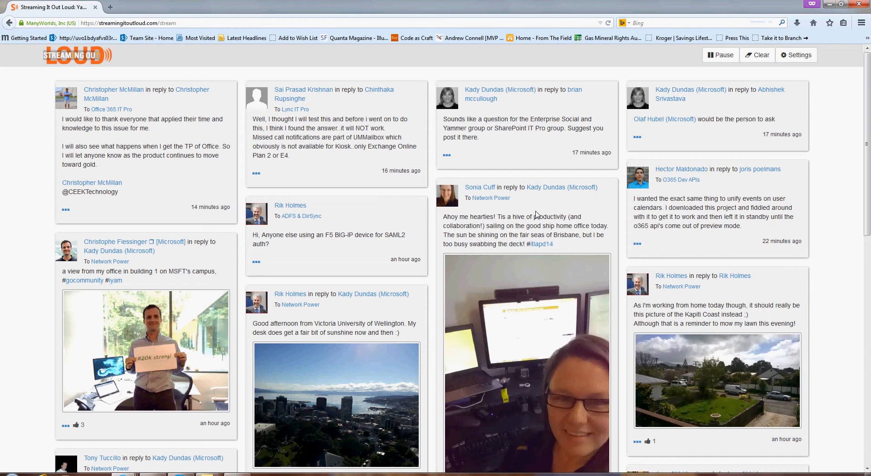
{"action": "mouse_move", "coordinate": [532, 165]}
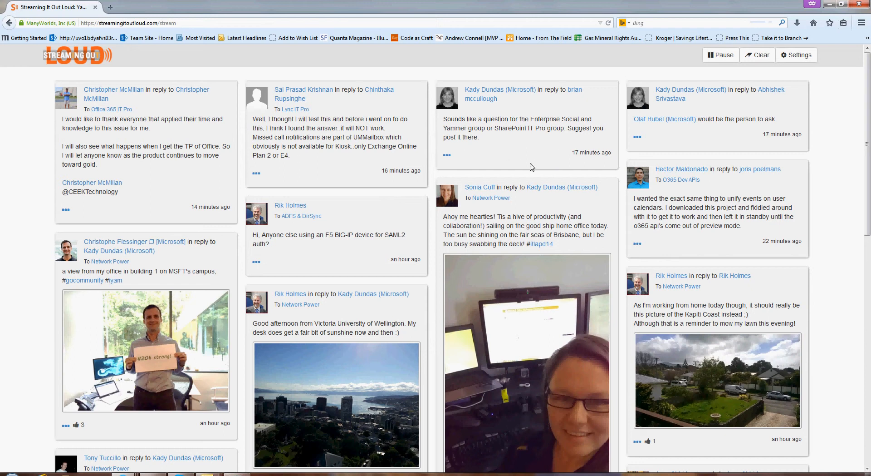
{"action": "mouse_move", "coordinate": [804, 59]}
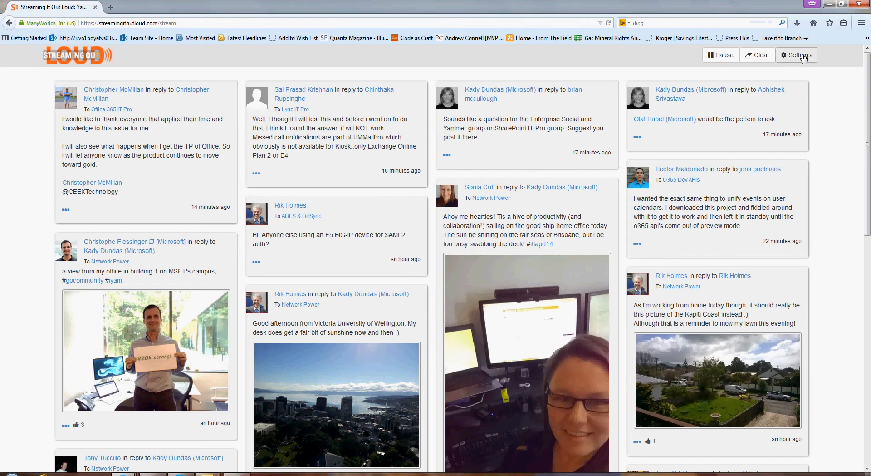
Reopen the settings and add the Network Power group as the stream filter.
{"action": "left_click", "coordinate": [797, 55]}
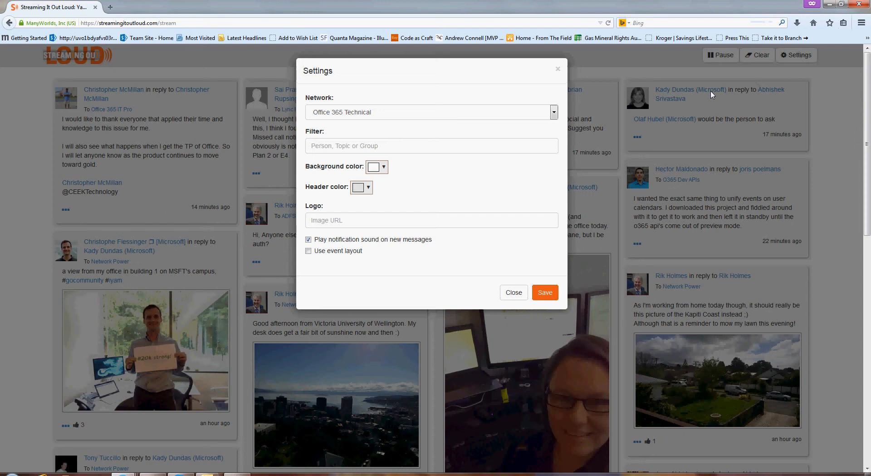
{"action": "mouse_move", "coordinate": [523, 112]}
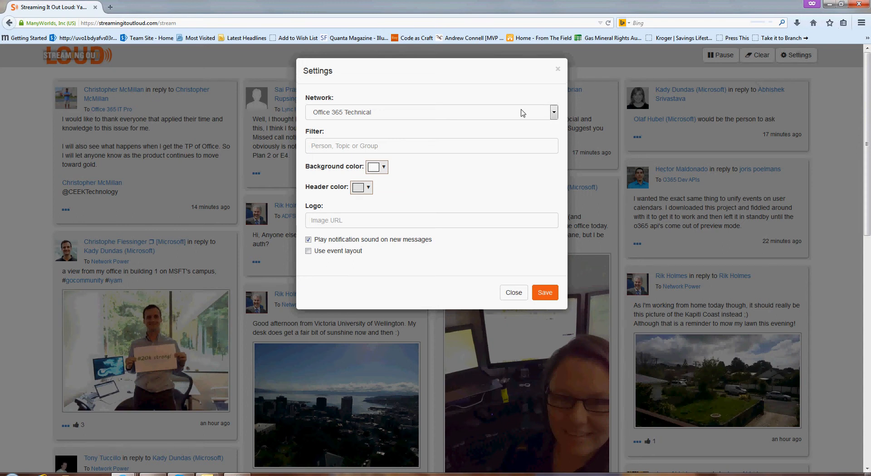
{"action": "mouse_move", "coordinate": [505, 125]}
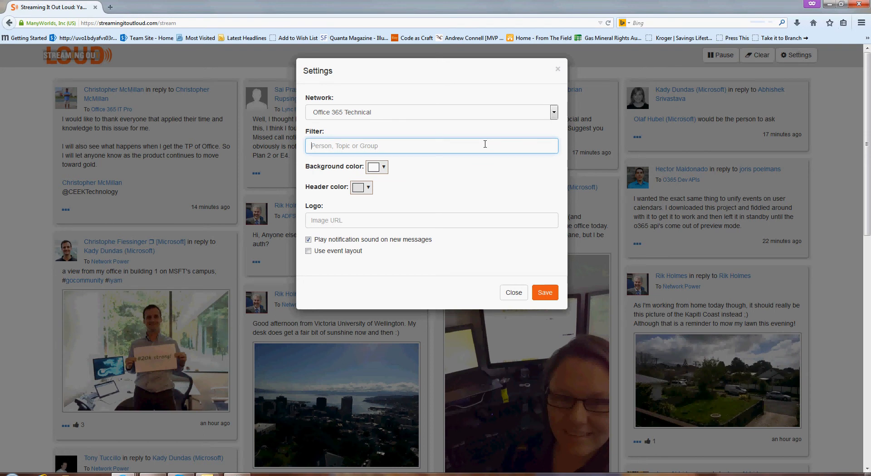
{"action": "type", "text": "Net"}
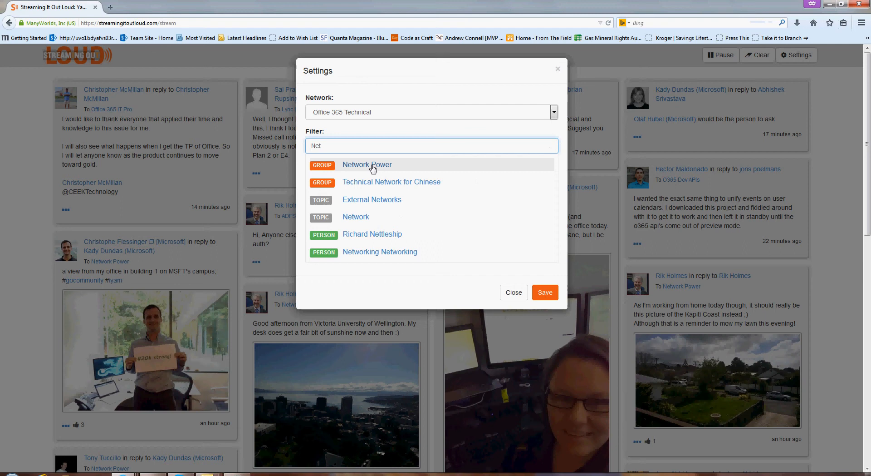
{"action": "left_click", "coordinate": [367, 165]}
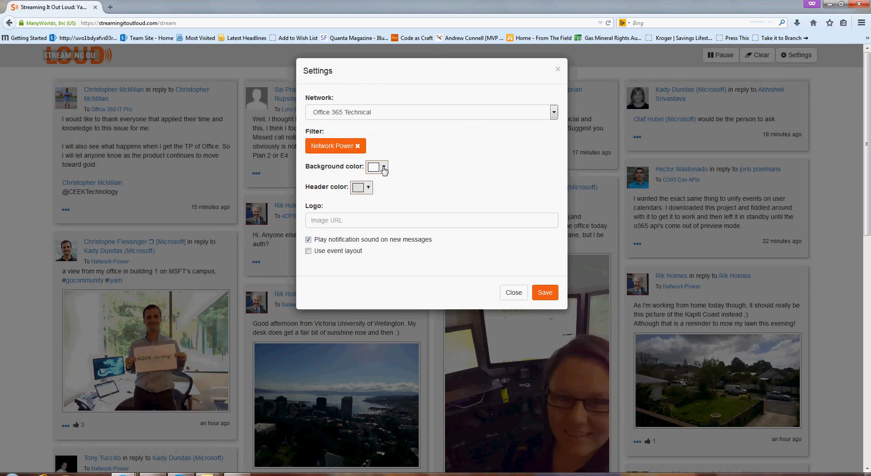
Try a background shade in the colour picker, then cancel so the background stays white.
{"action": "left_click", "coordinate": [384, 166]}
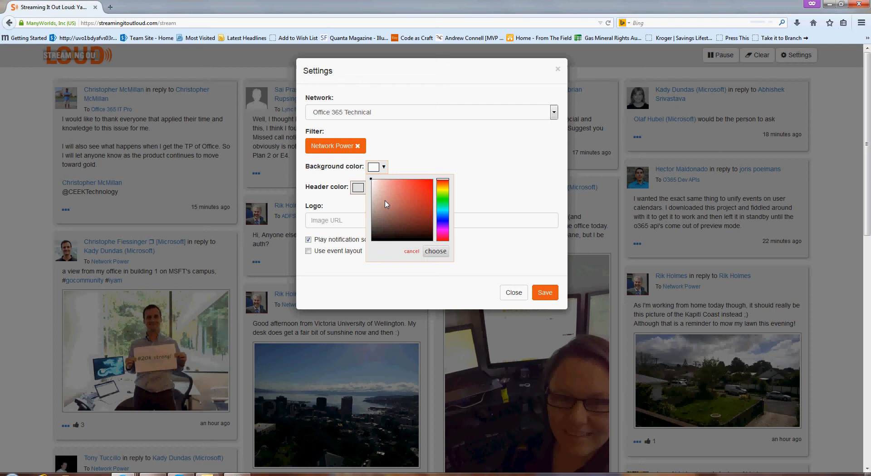
{"action": "left_click", "coordinate": [374, 188]}
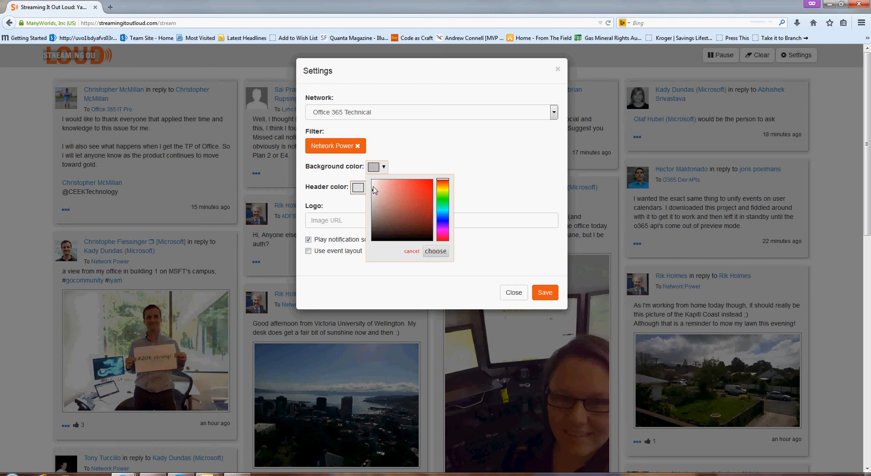
{"action": "left_click", "coordinate": [412, 251]}
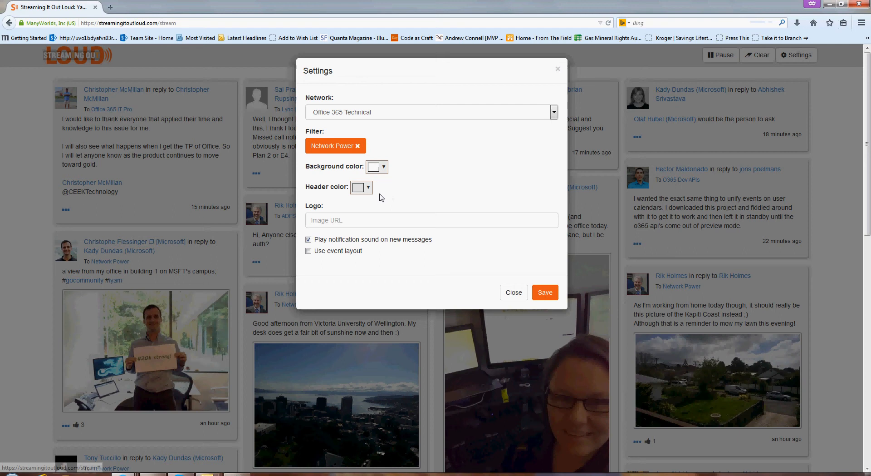
Choose a bright orange from the hue bar and gradient as the header colour.
{"action": "left_click", "coordinate": [368, 187]}
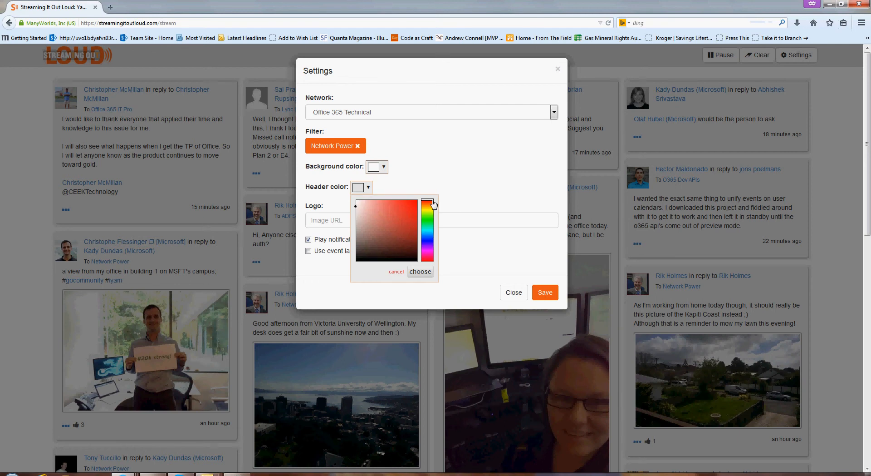
{"action": "left_click", "coordinate": [427, 203]}
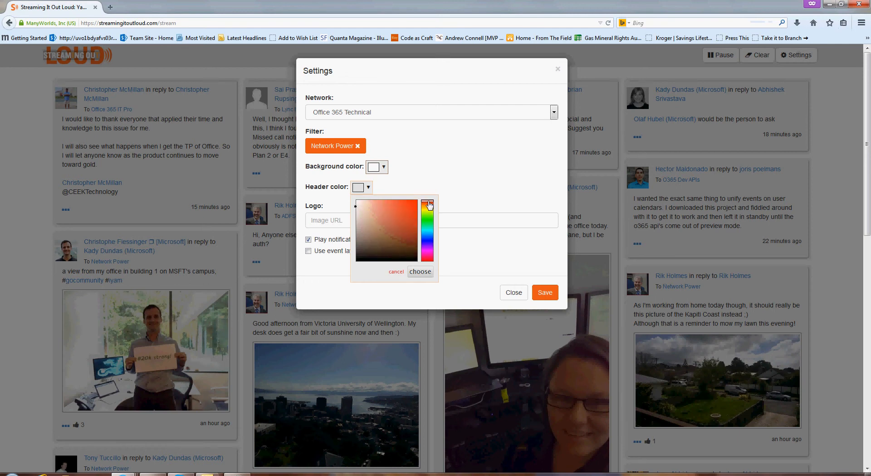
{"action": "left_click", "coordinate": [427, 203]}
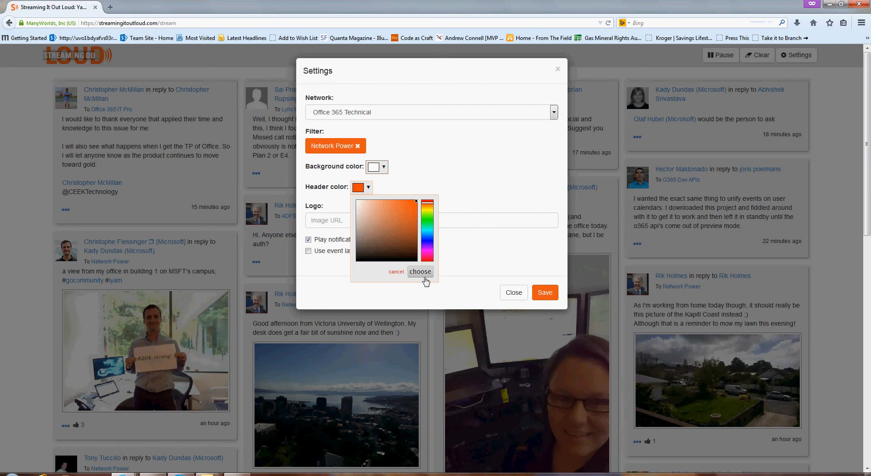
{"action": "left_click", "coordinate": [420, 272]}
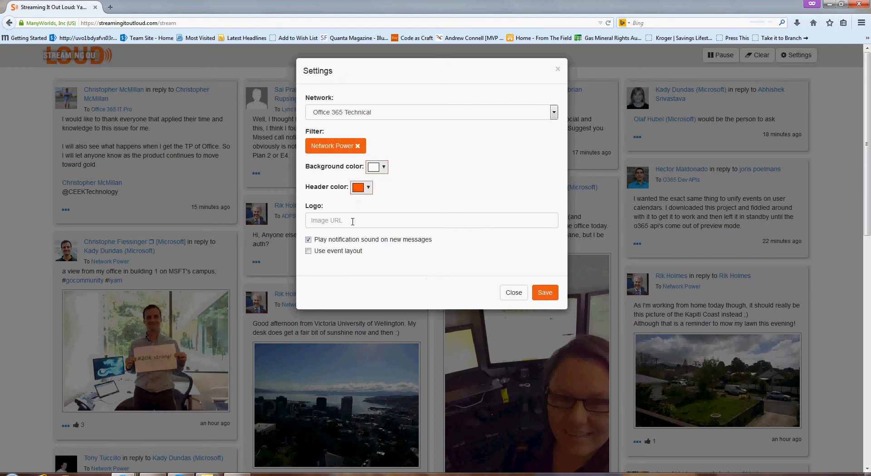
Enter the office_logo.png URL as the Logo Image URL and save the settings.
{"action": "left_click", "coordinate": [432, 219]}
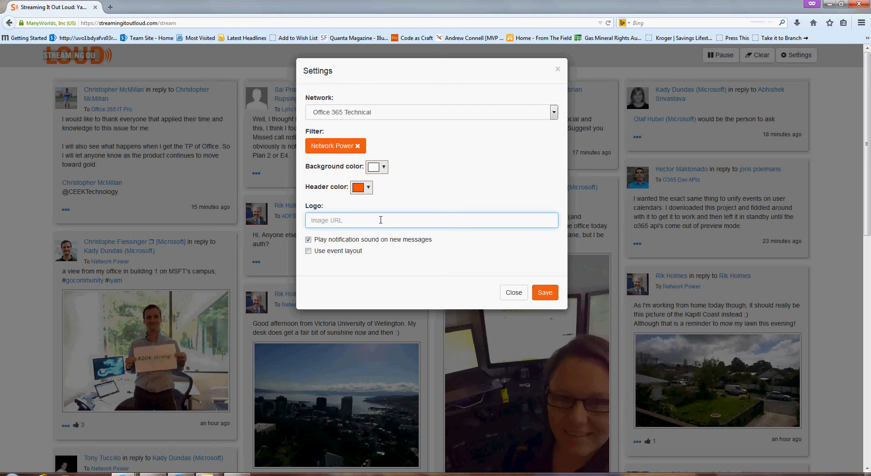
{"action": "type", "text": "http://fy15ignite-prod.azurewebsites.net/Themes/Ignite/Content/Images/office_logo.png"}
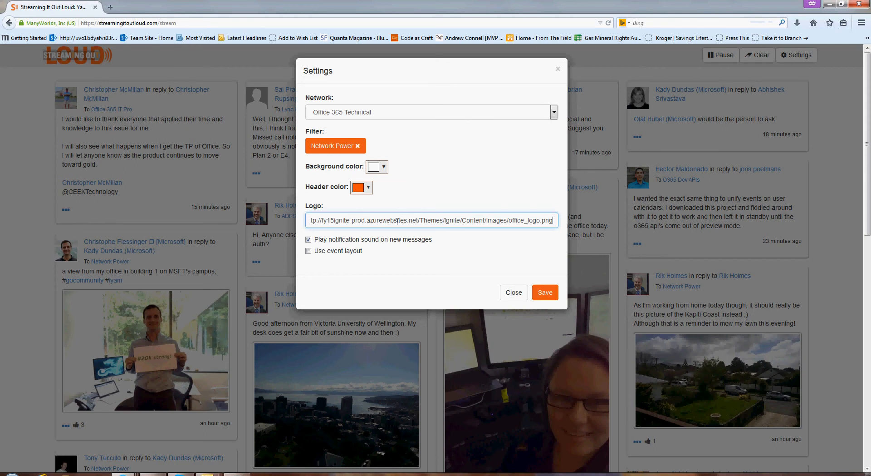
{"action": "mouse_move", "coordinate": [417, 220]}
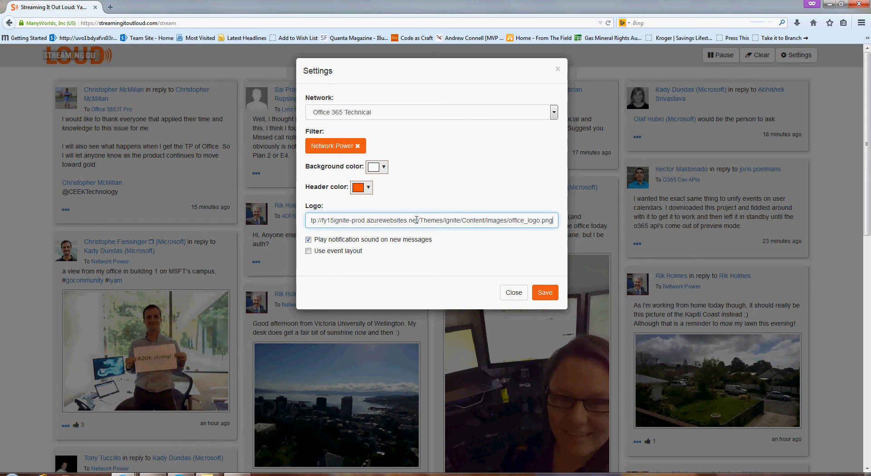
{"action": "mouse_move", "coordinate": [426, 227]}
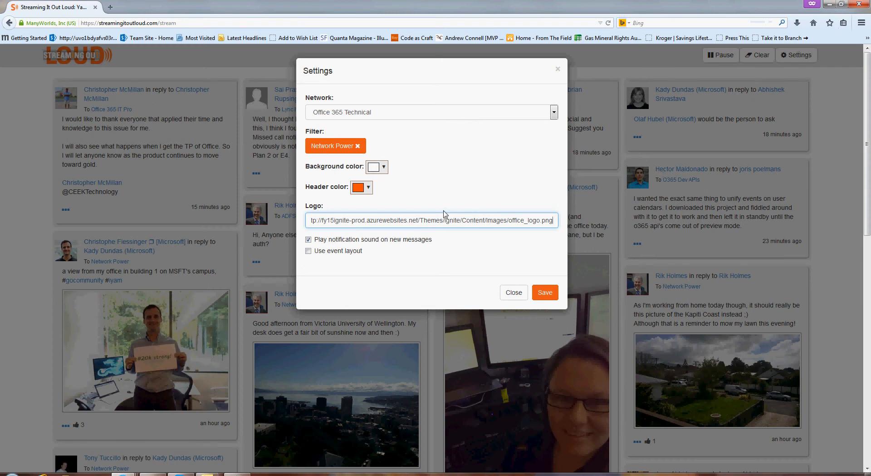
{"action": "mouse_move", "coordinate": [490, 237]}
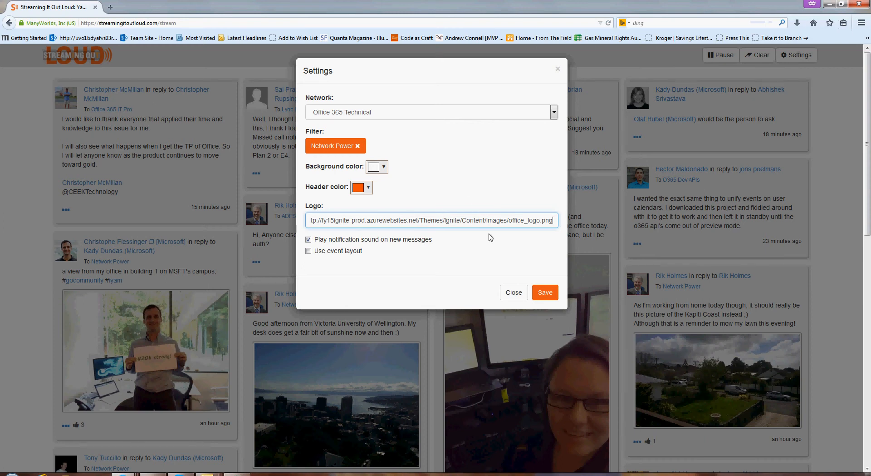
{"action": "left_click", "coordinate": [545, 293]}
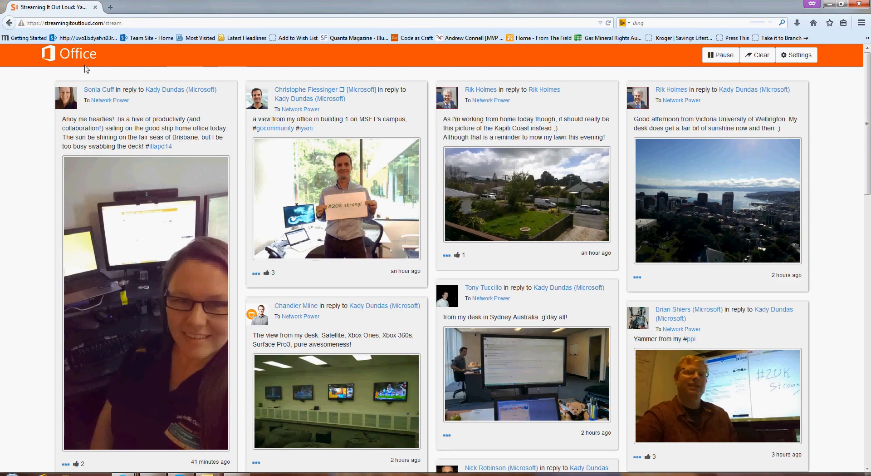
{"action": "mouse_move", "coordinate": [298, 97]}
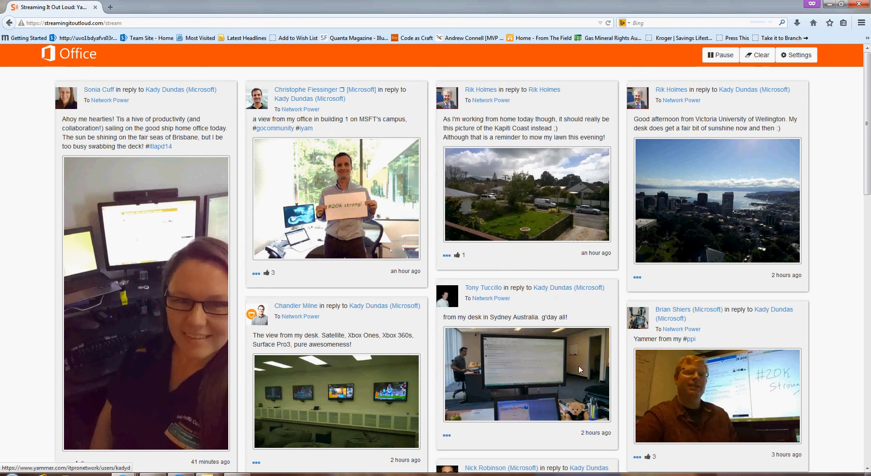
{"action": "scroll", "scroll_direction": "down", "scroll_amount": 3}
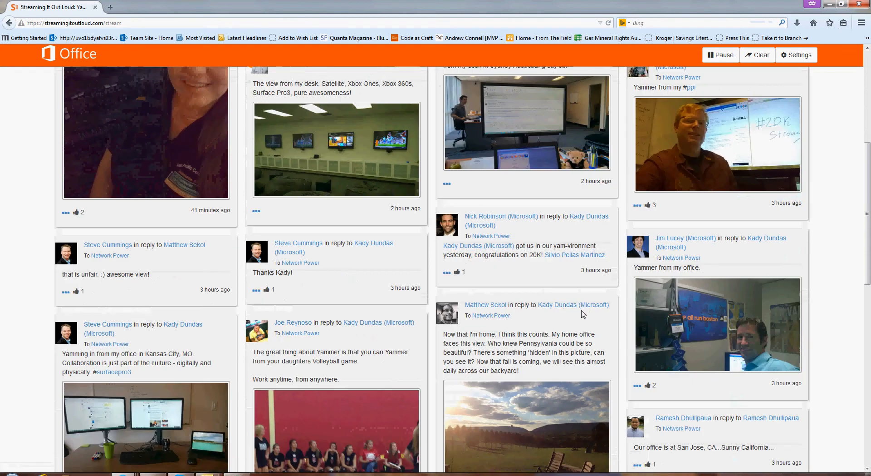
{"action": "scroll", "scroll_direction": "down", "scroll_amount": 3}
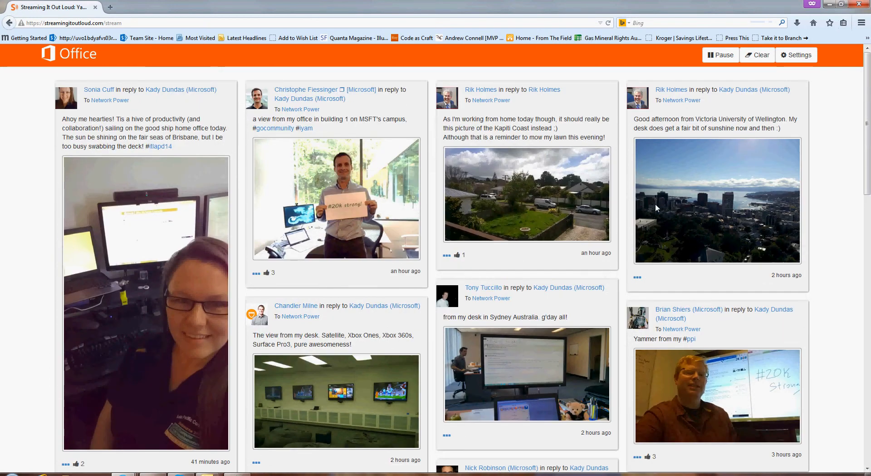
{"action": "mouse_move", "coordinate": [769, 217]}
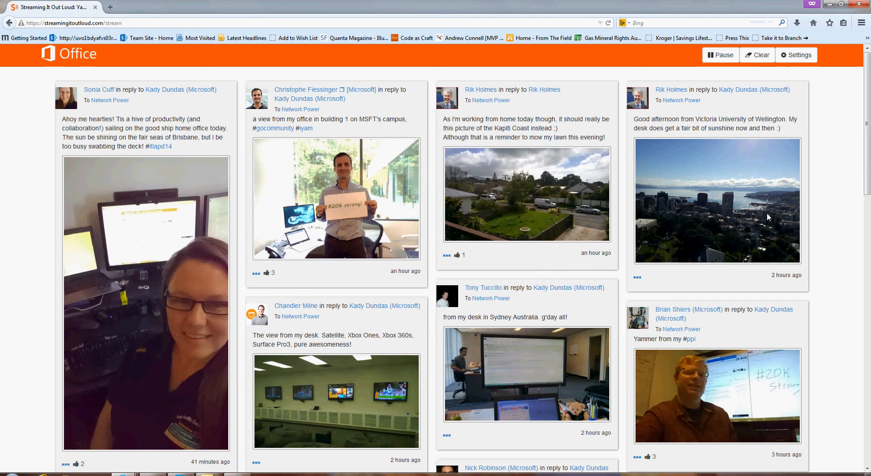
{"action": "mouse_move", "coordinate": [757, 201]}
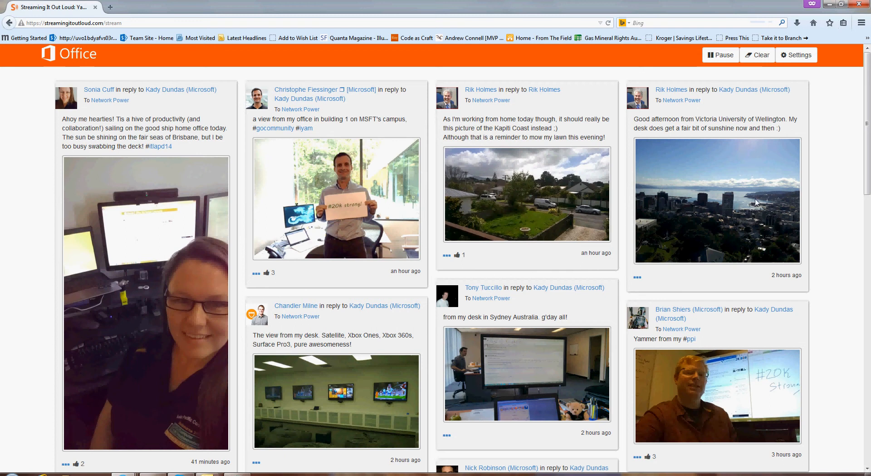
{"action": "mouse_move", "coordinate": [837, 134]}
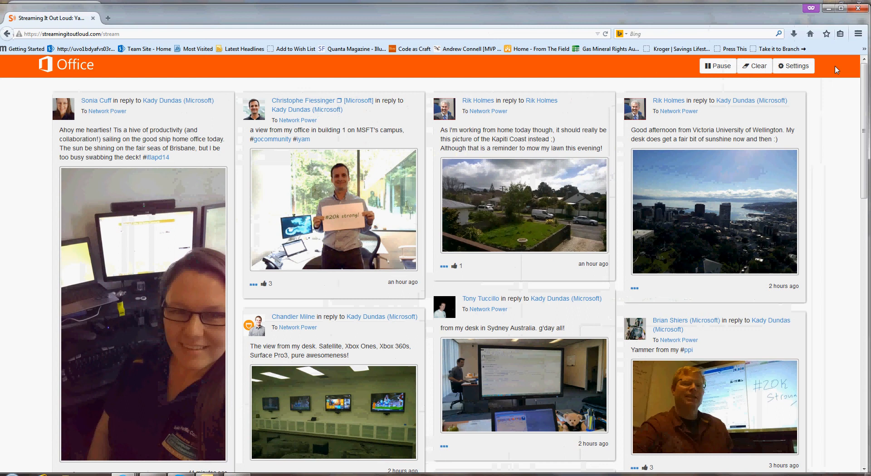
{"action": "mouse_move", "coordinate": [831, 83]}
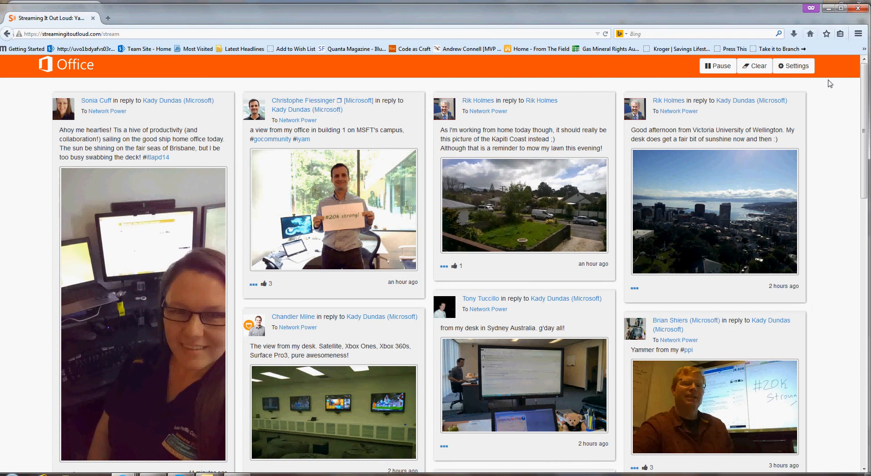
{"action": "mouse_move", "coordinate": [797, 66]}
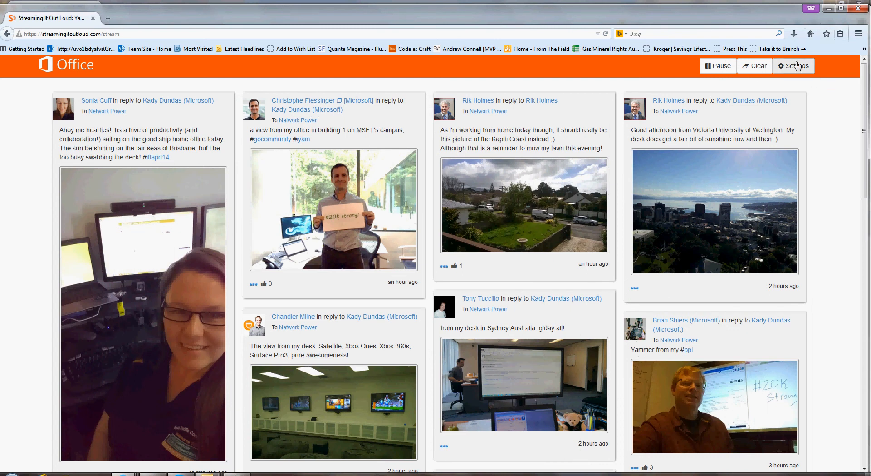
Remove the Network Power filter, enable 'Use event layout' and save the settings.
{"action": "left_click", "coordinate": [795, 65]}
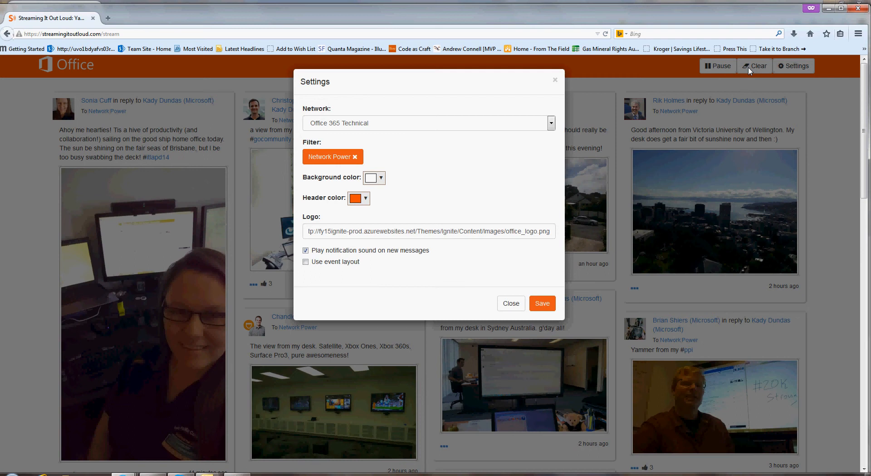
{"action": "mouse_move", "coordinate": [599, 85]}
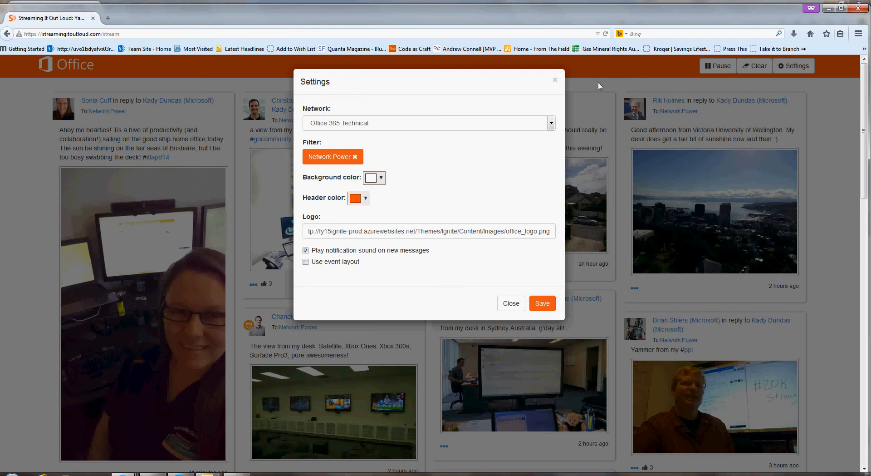
{"action": "mouse_move", "coordinate": [485, 128]}
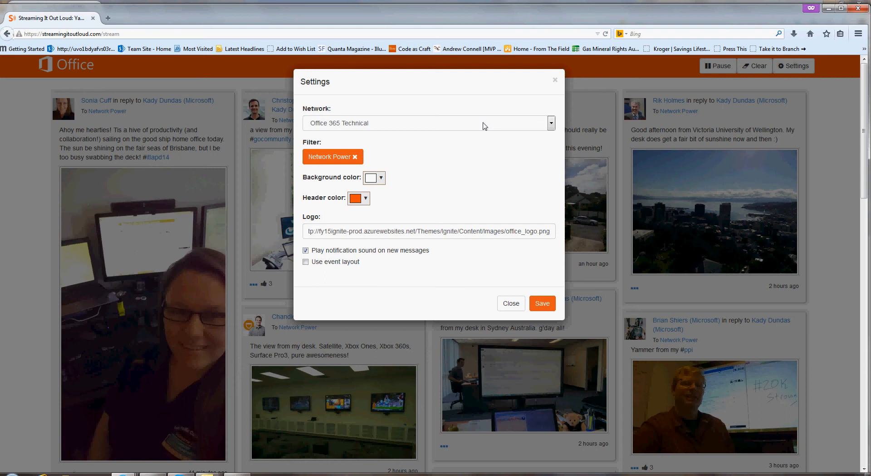
{"action": "mouse_move", "coordinate": [471, 183]}
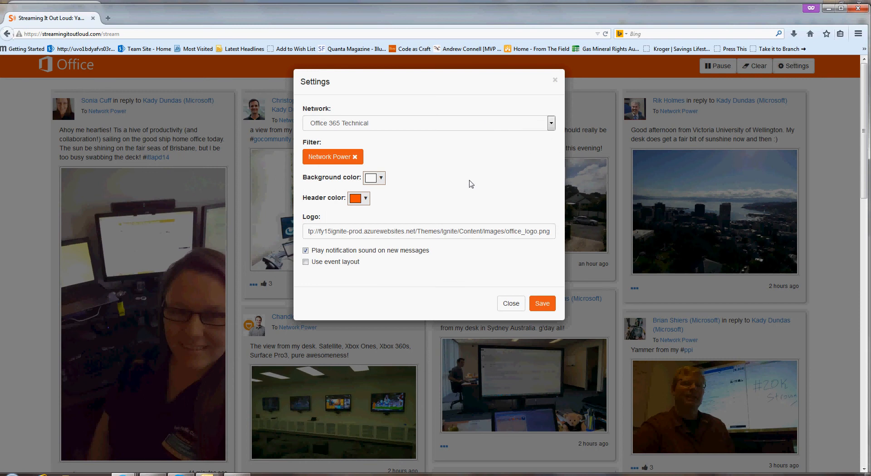
{"action": "mouse_move", "coordinate": [355, 164]}
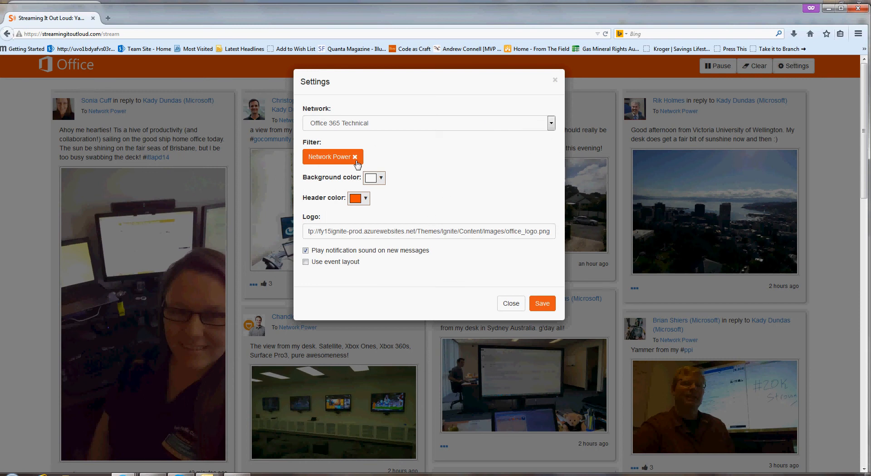
{"action": "left_click", "coordinate": [356, 156]}
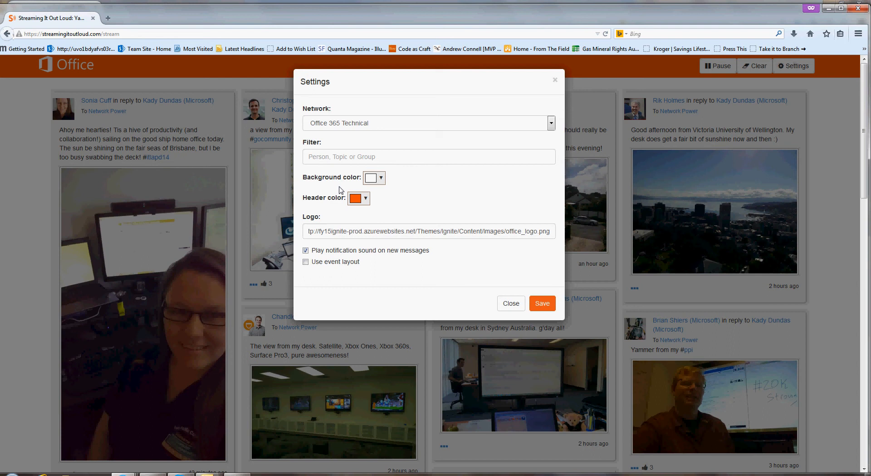
{"action": "left_click", "coordinate": [429, 156]}
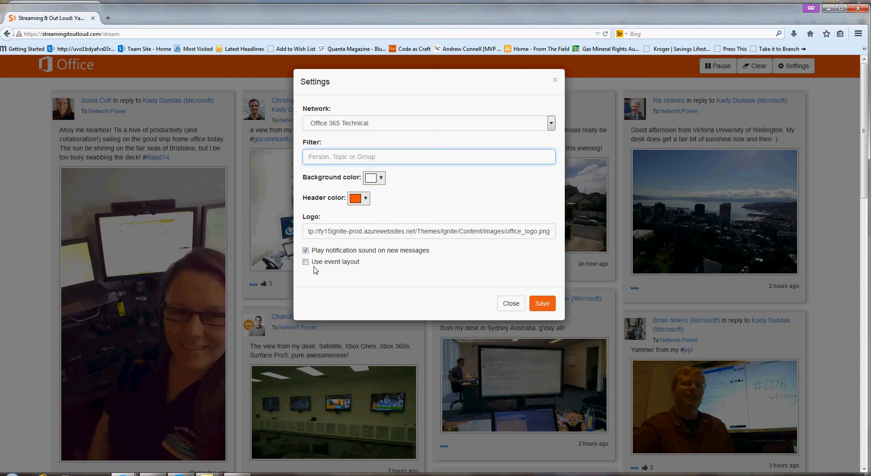
{"action": "left_click", "coordinate": [305, 261]}
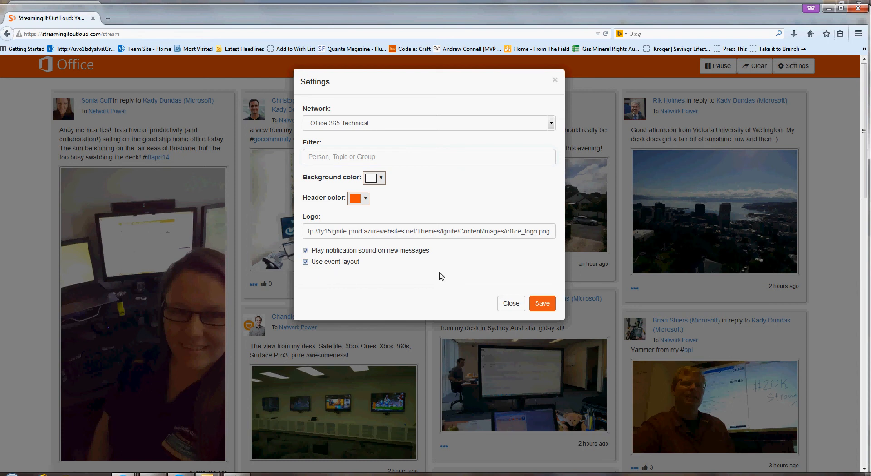
{"action": "left_click", "coordinate": [542, 303]}
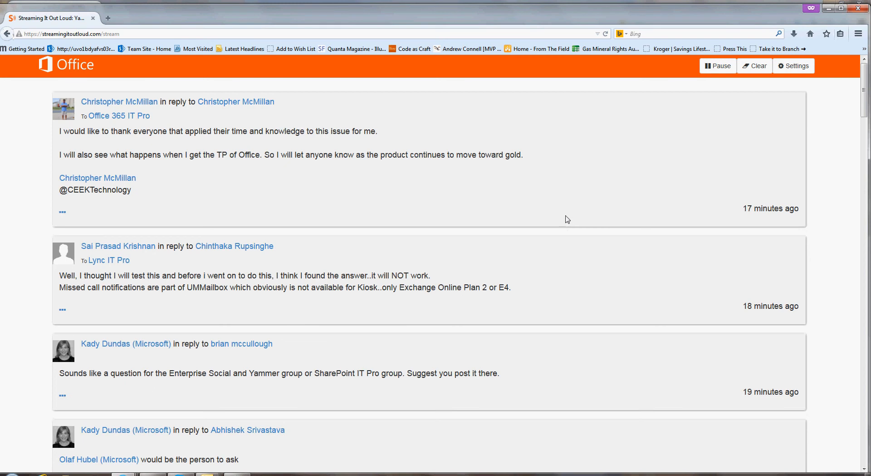
{"action": "mouse_move", "coordinate": [566, 206]}
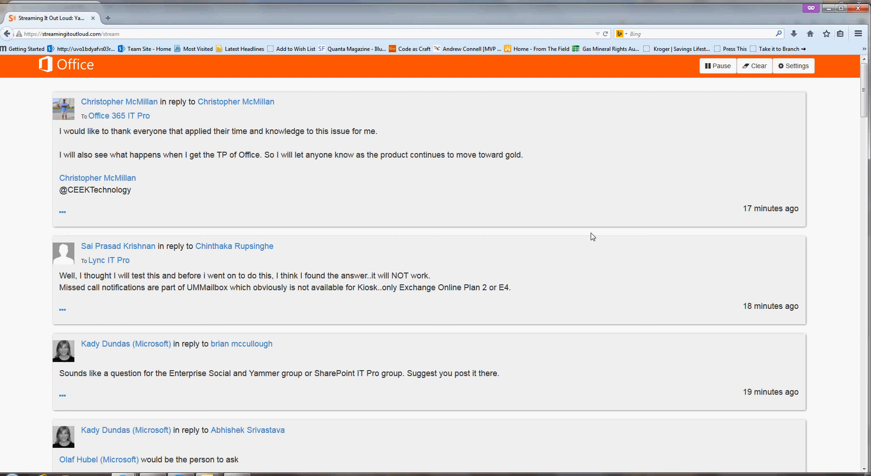
{"action": "scroll", "scroll_direction": "down", "scroll_amount": 3}
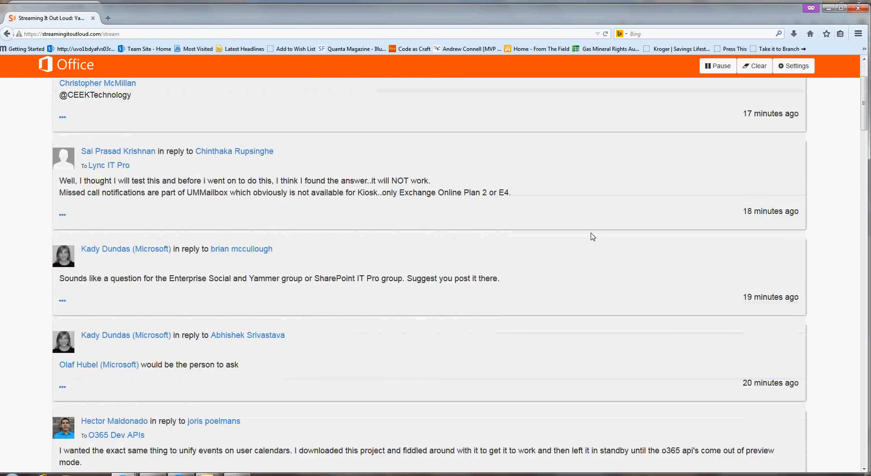
{"action": "scroll", "scroll_direction": "down", "scroll_amount": 3}
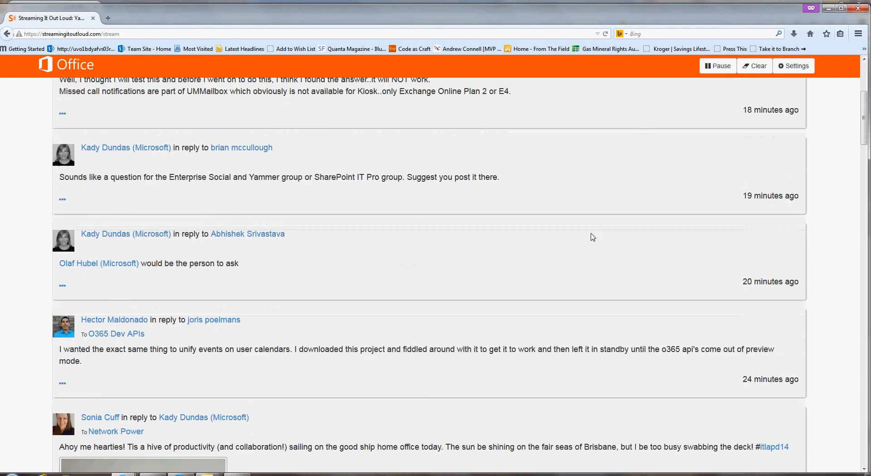
{"action": "scroll", "scroll_direction": "down", "scroll_amount": 3}
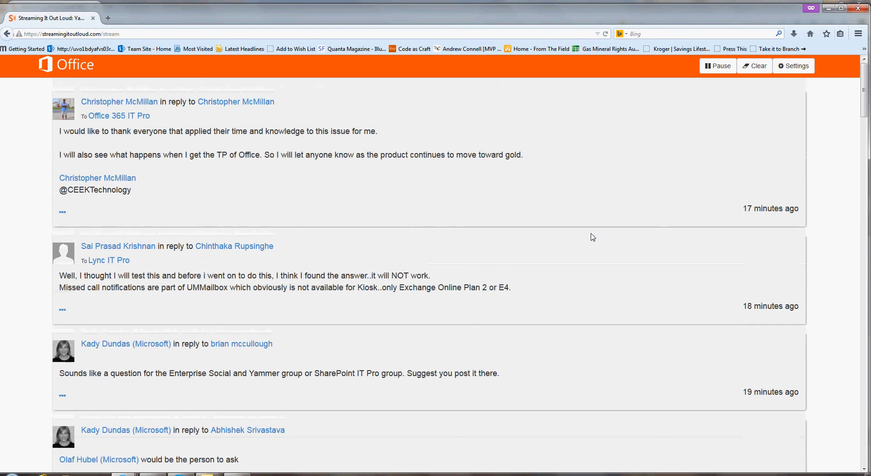
{"action": "mouse_move", "coordinate": [699, 168]}
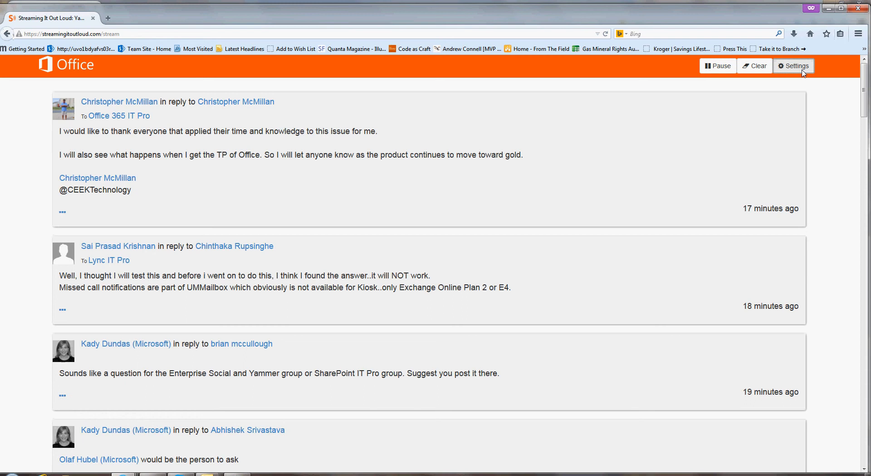
Reopen the settings and uncheck 'Use event layout'.
{"action": "left_click", "coordinate": [793, 65]}
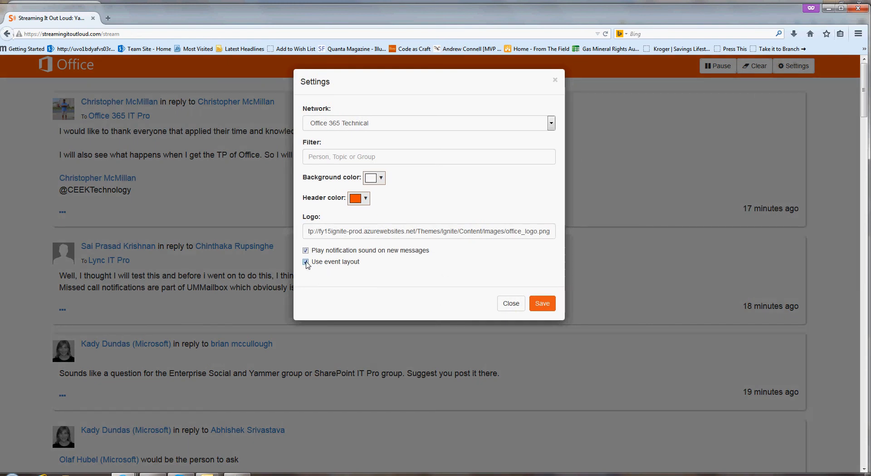
{"action": "left_click", "coordinate": [305, 262]}
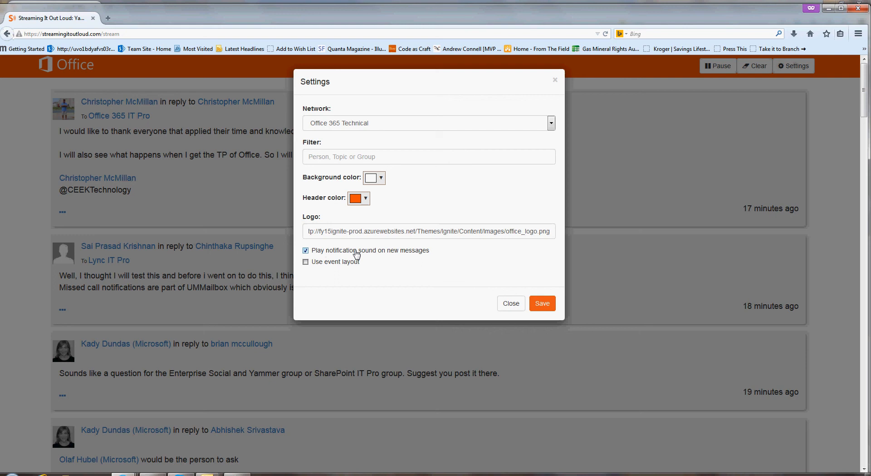
{"action": "mouse_move", "coordinate": [427, 253]}
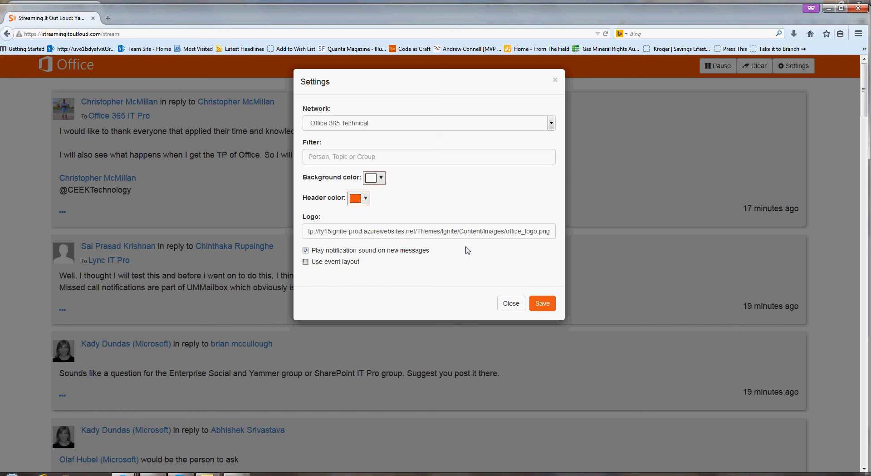
{"action": "mouse_move", "coordinate": [495, 212]}
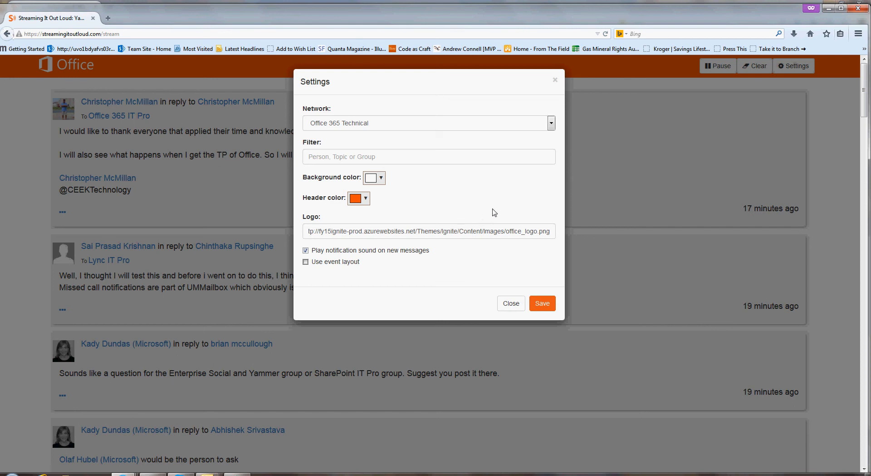
{"action": "mouse_move", "coordinate": [518, 193]}
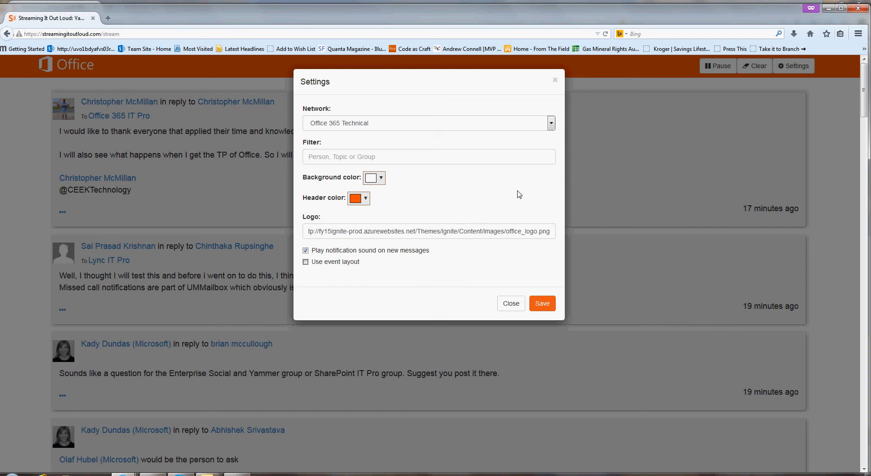
{"action": "mouse_move", "coordinate": [437, 271]}
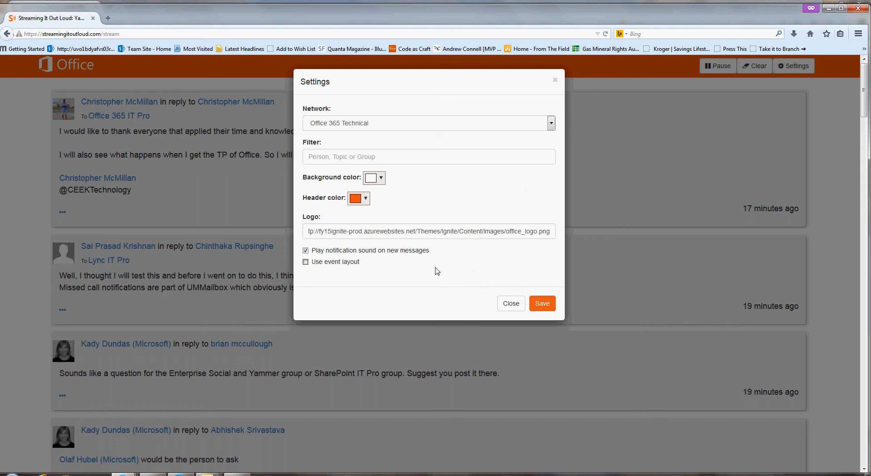
{"action": "mouse_move", "coordinate": [520, 261]}
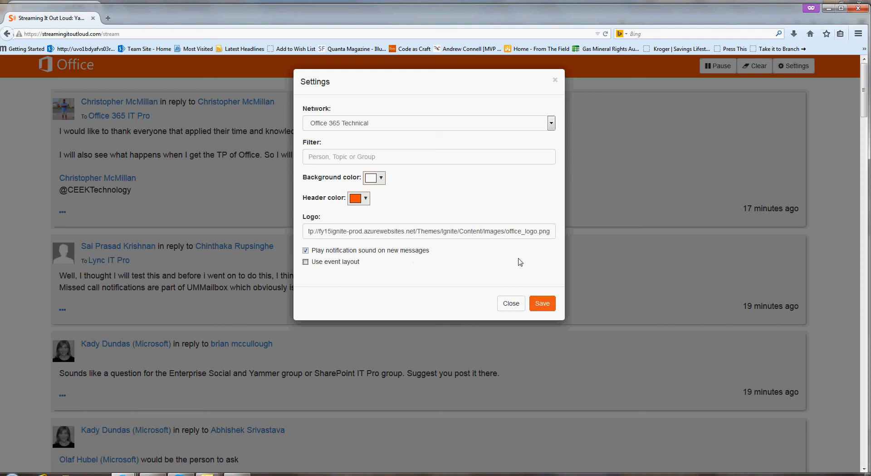
{"action": "mouse_move", "coordinate": [429, 210]}
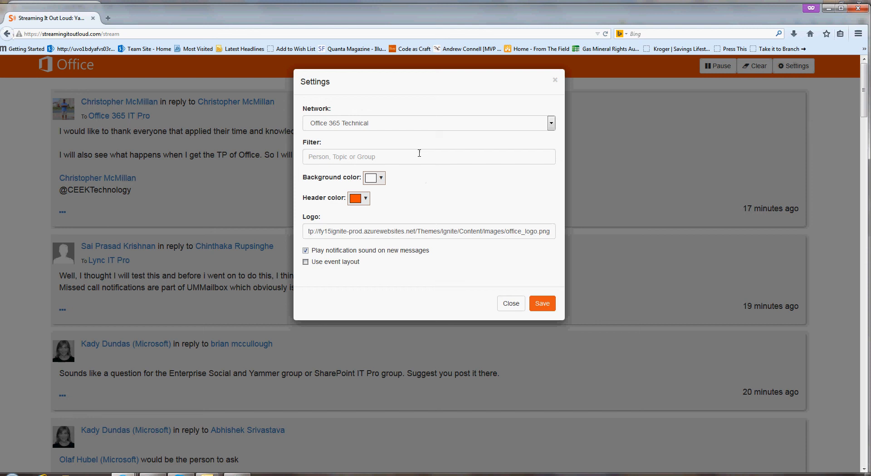
Type 'Net' in the Filter box and pick the Network Power group from the suggestions.
{"action": "left_click", "coordinate": [419, 156]}
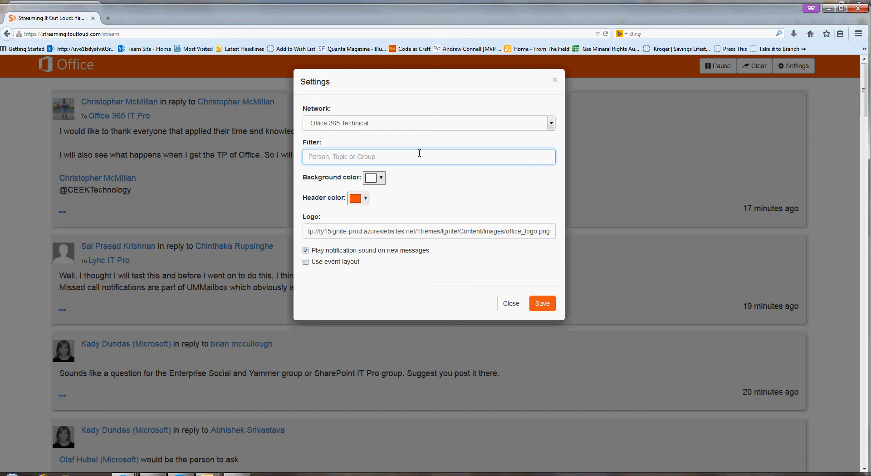
{"action": "type", "text": "Net"}
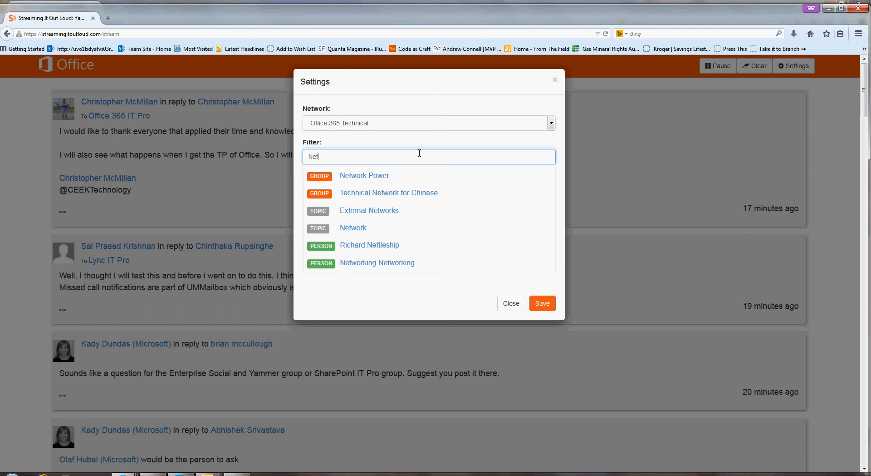
{"action": "mouse_move", "coordinate": [417, 203]}
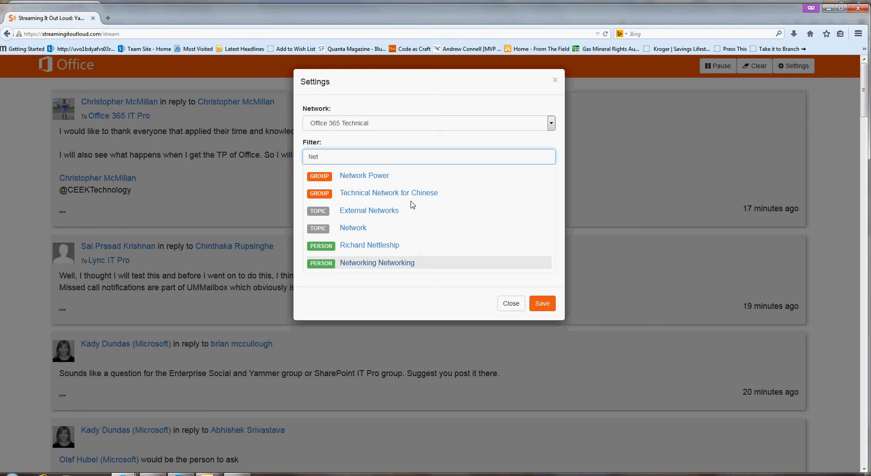
{"action": "left_click", "coordinate": [365, 175]}
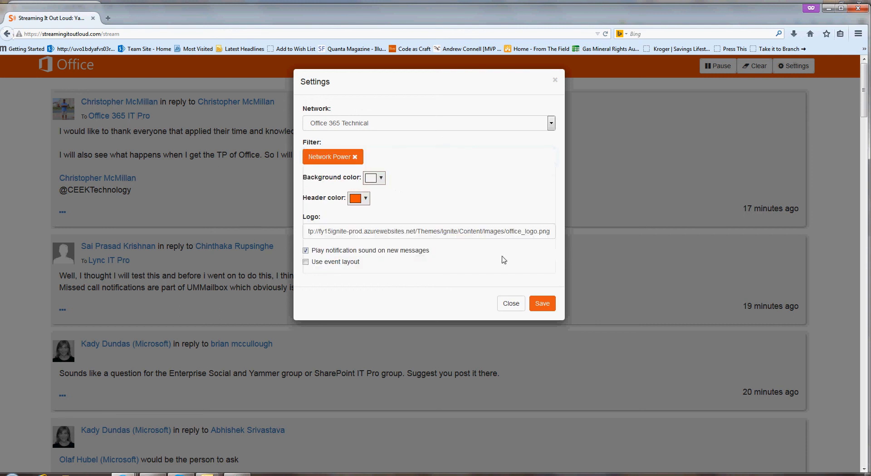